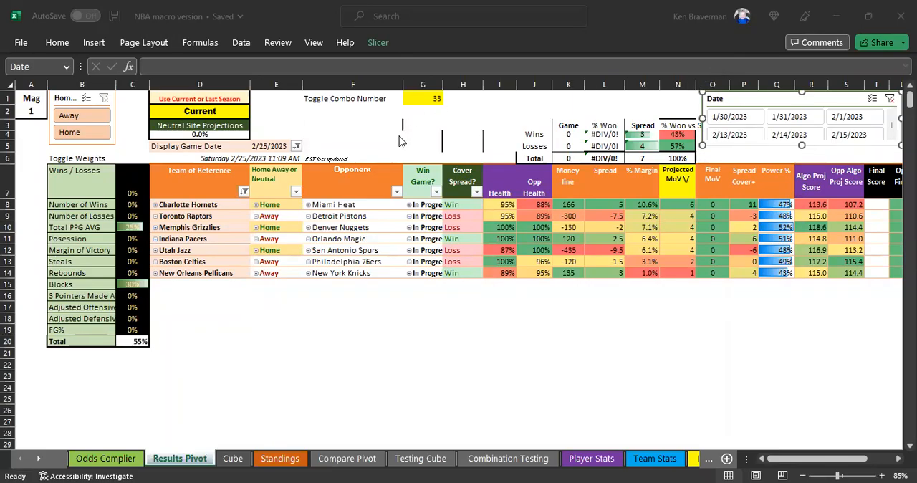
mouse_move(415, 169)
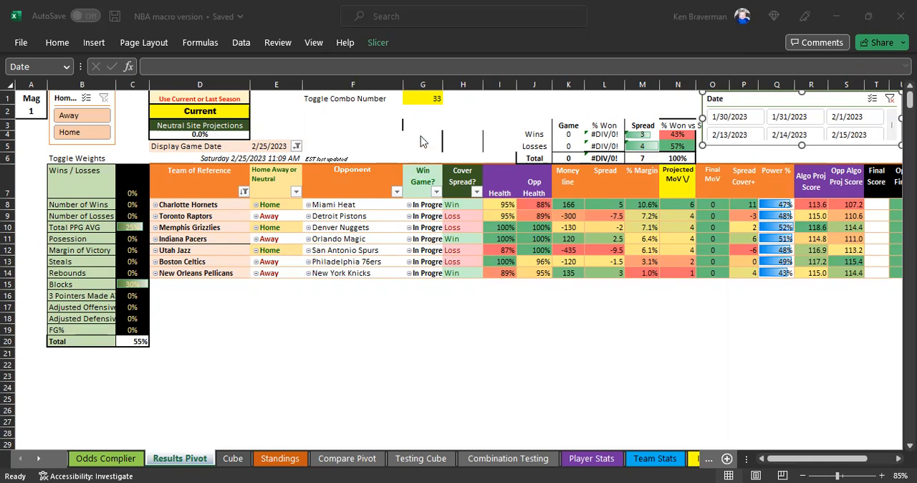
mouse_move(559, 77)
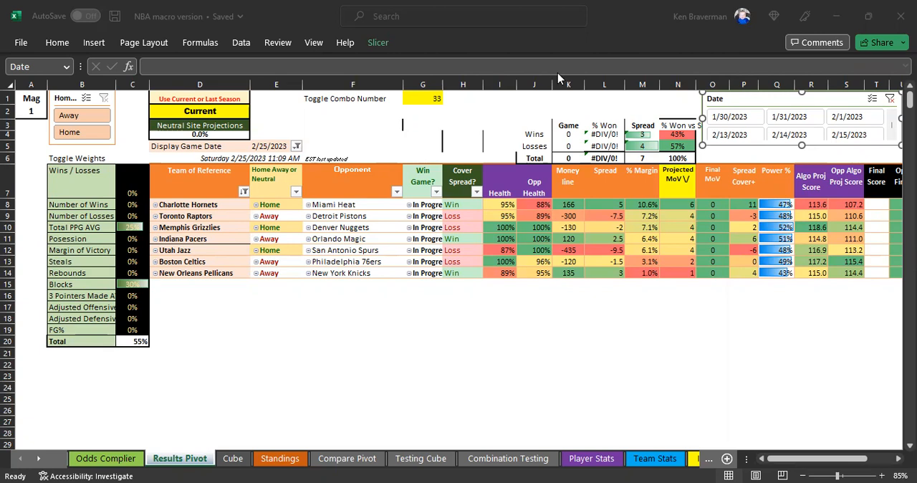
mouse_move(710, 193)
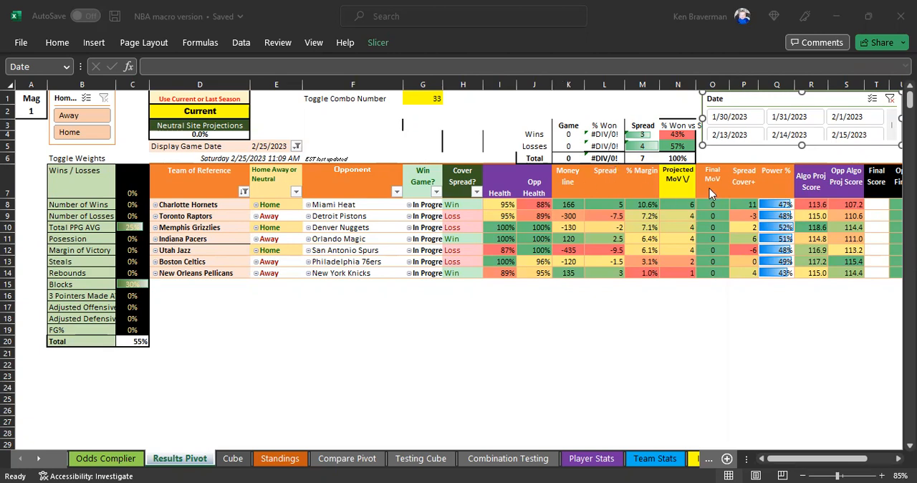
mouse_move(722, 195)
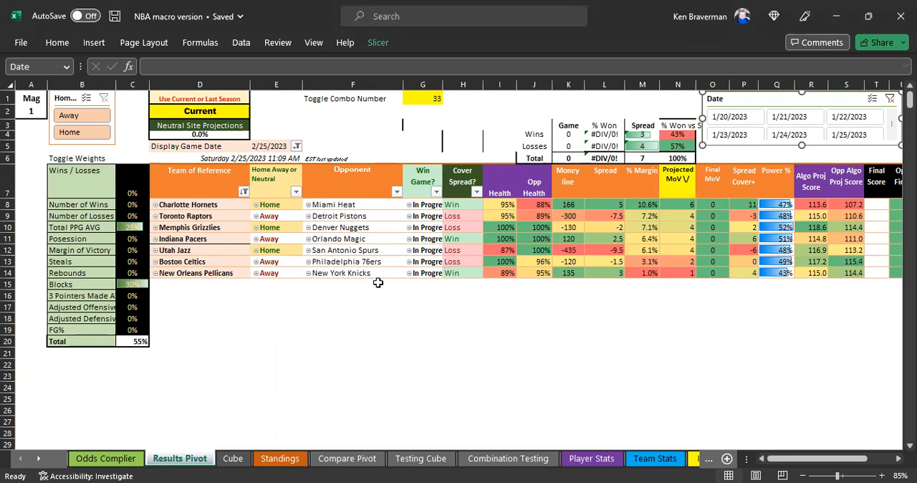
mouse_move(393, 280)
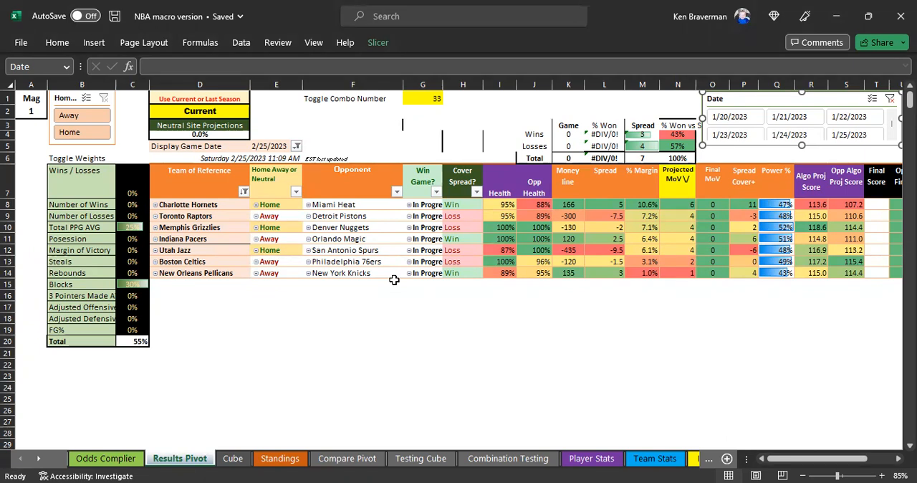
click(462, 318)
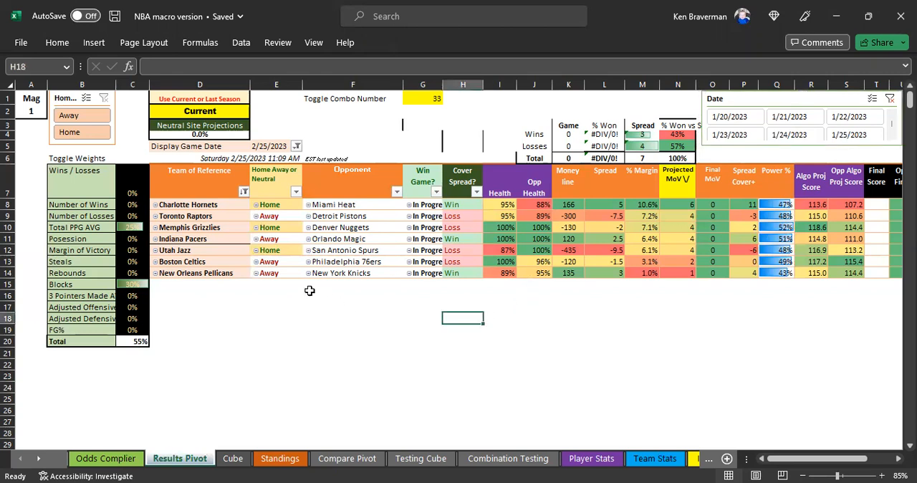
mouse_move(386, 293)
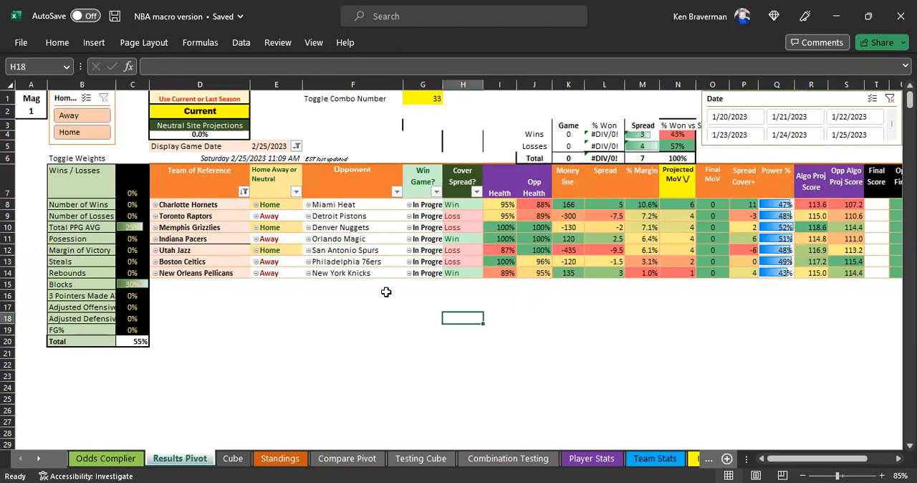
mouse_move(483, 301)
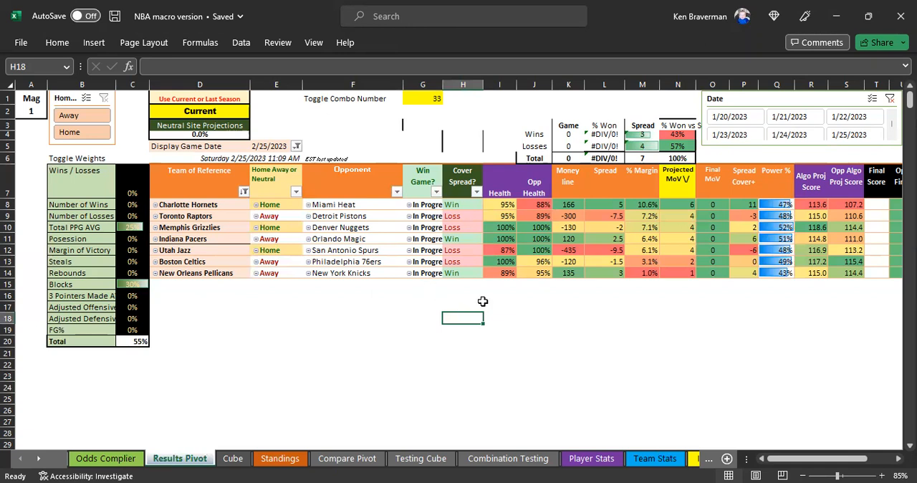
click(499, 306)
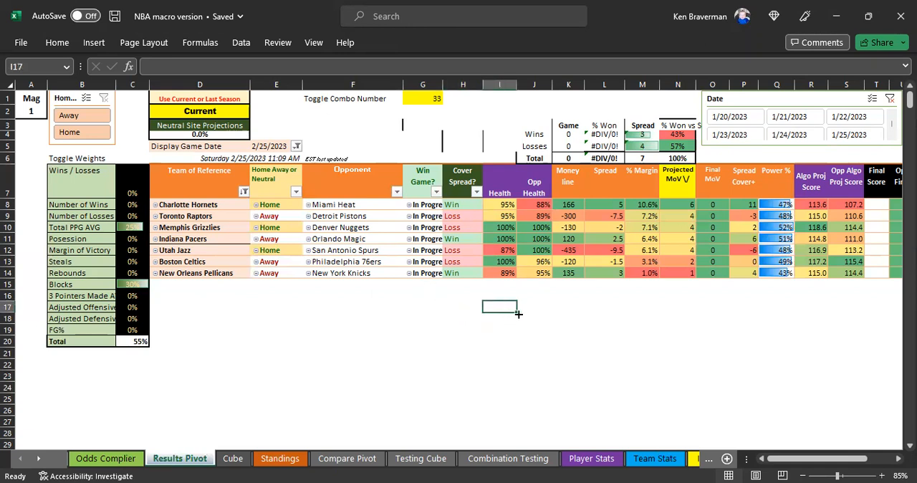
mouse_move(541, 346)
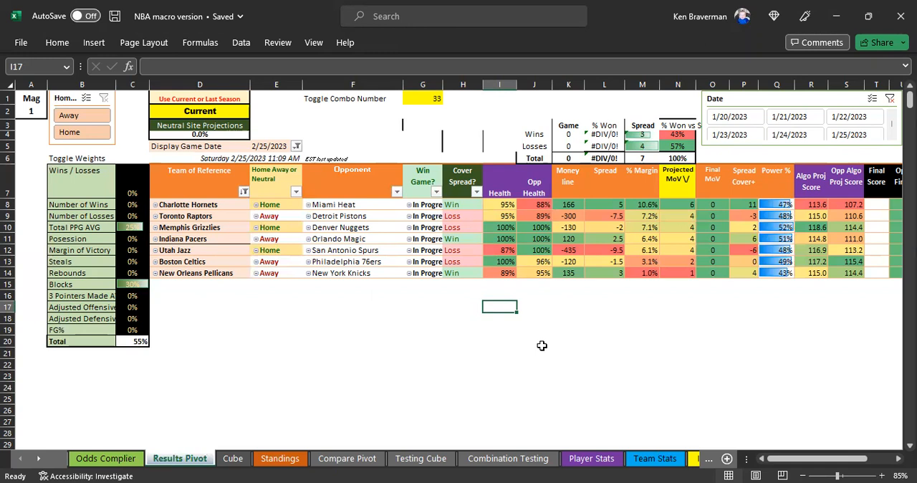
mouse_move(547, 348)
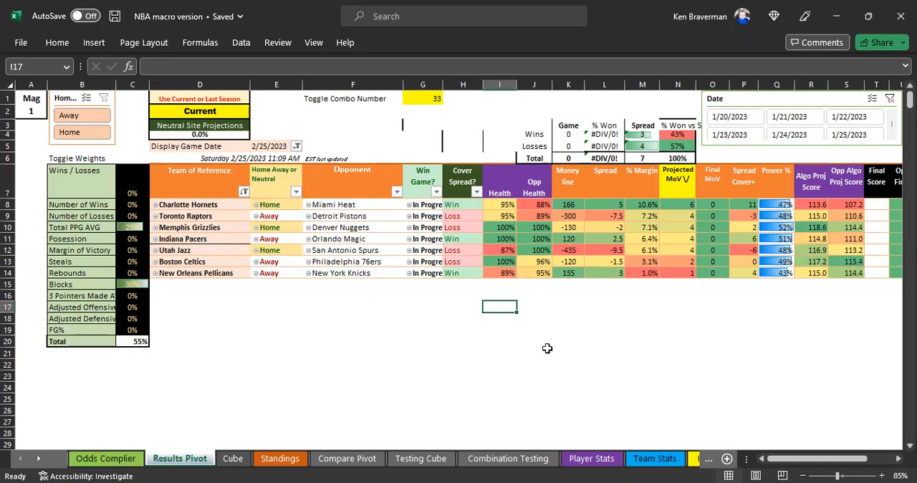
mouse_move(550, 346)
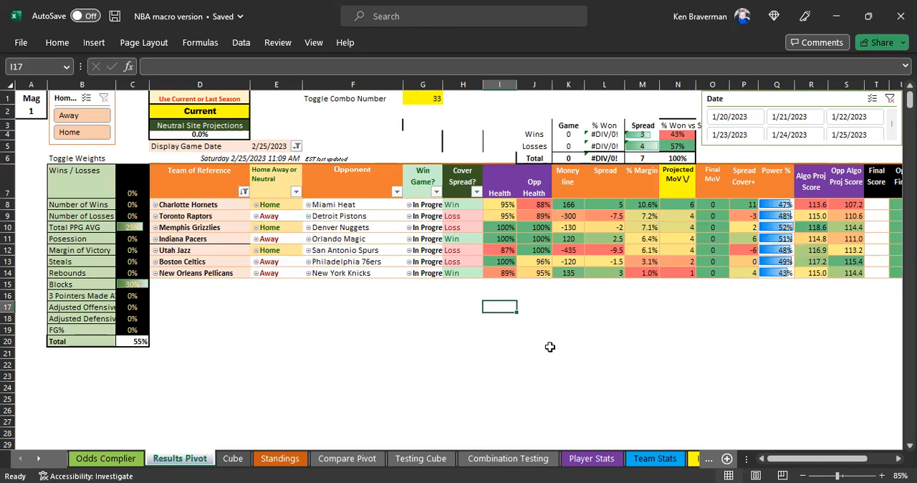
mouse_move(559, 367)
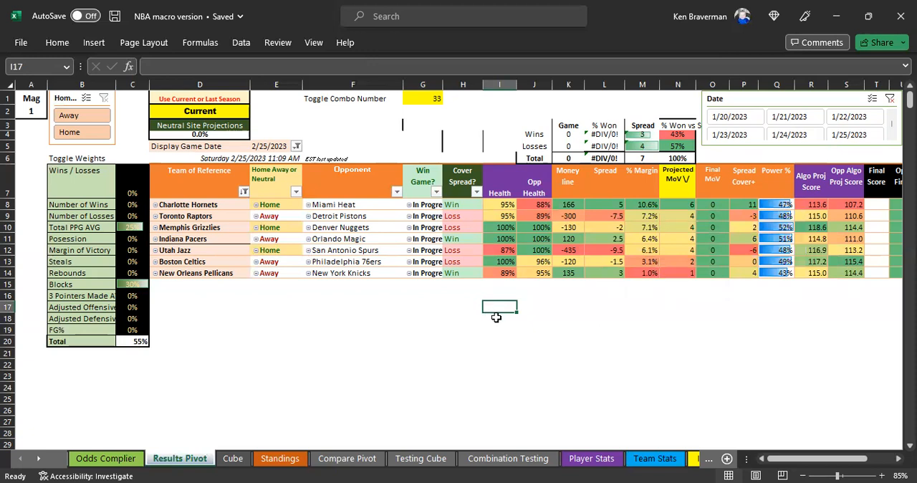
mouse_move(497, 321)
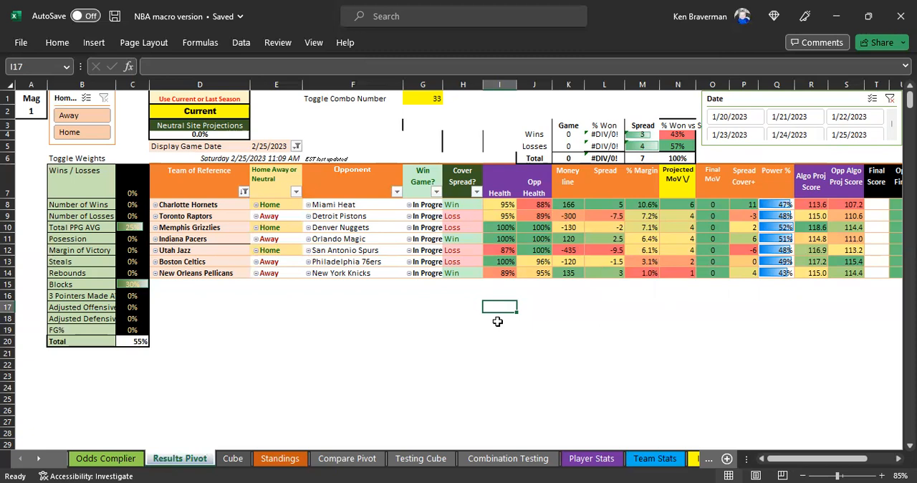
mouse_move(523, 301)
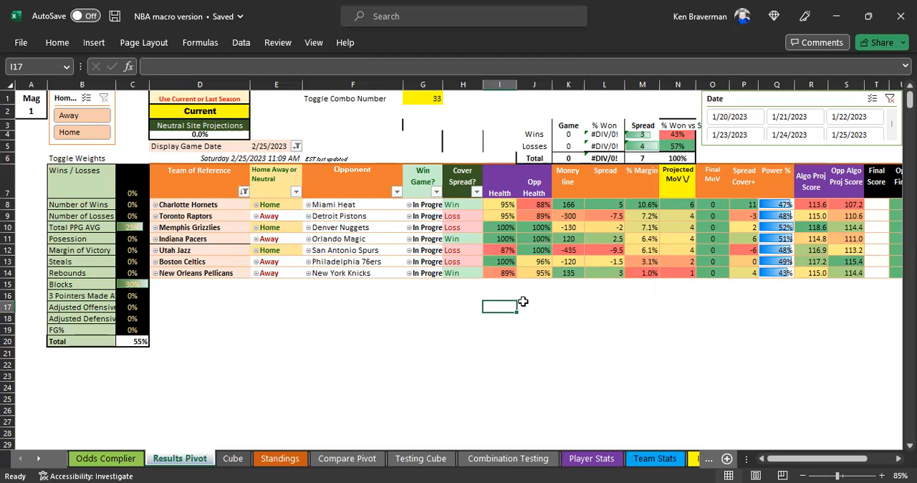
mouse_move(628, 51)
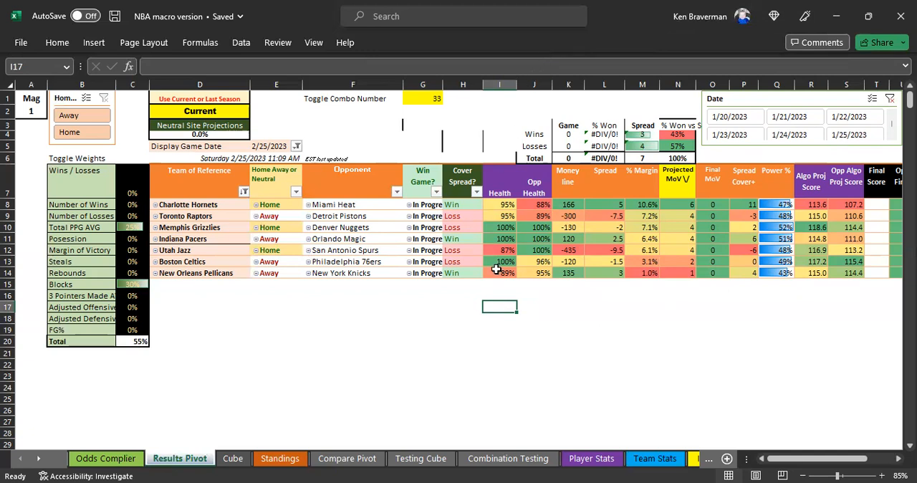
mouse_move(487, 285)
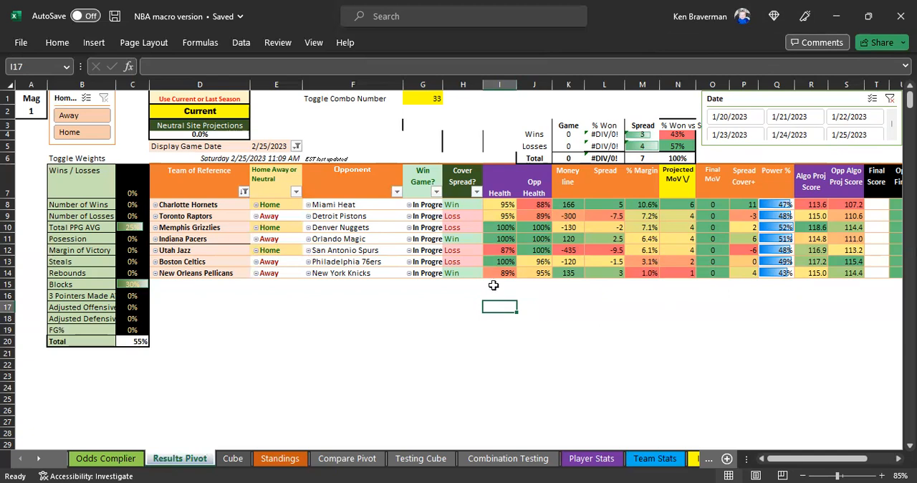
mouse_move(487, 295)
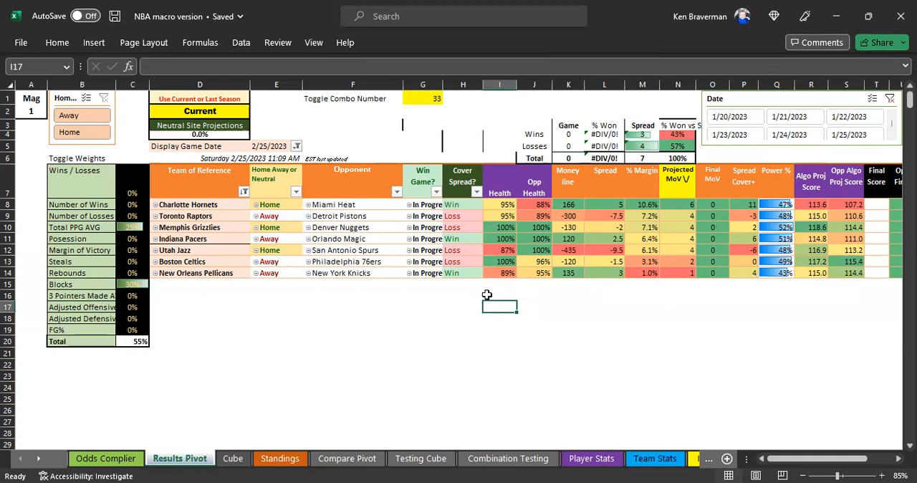
mouse_move(547, 51)
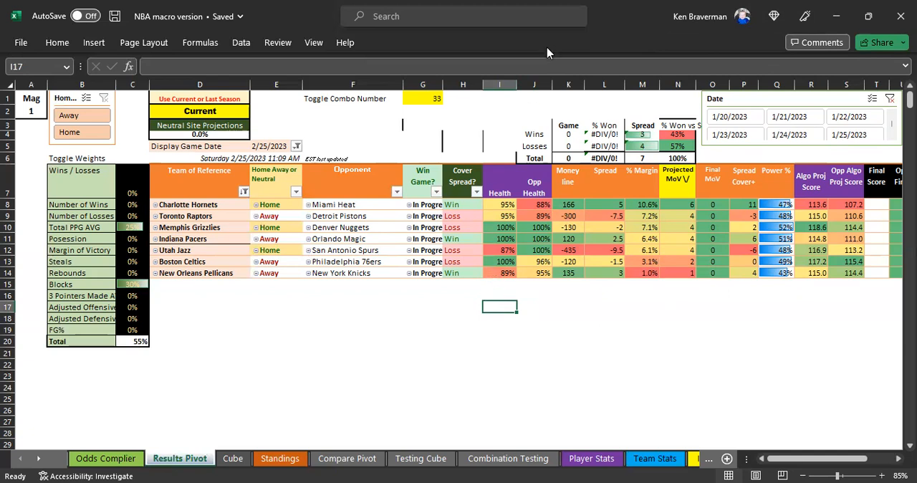